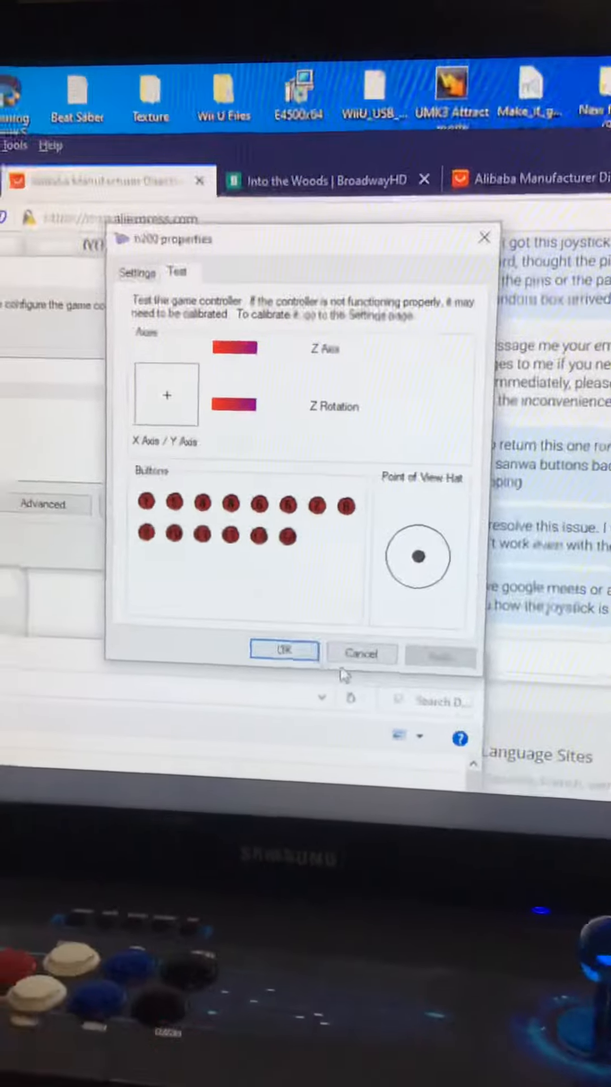
Close the first n200's test window and open the second n200 controller's properties.
{"action": "left_click", "coordinate": [283, 651]}
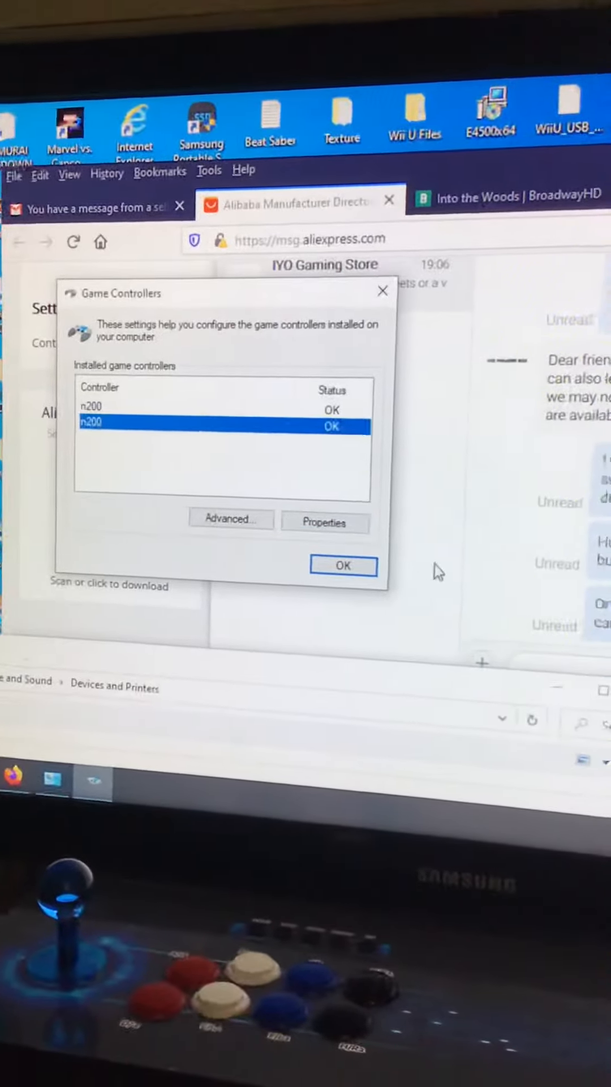
{"action": "left_click", "coordinate": [324, 522]}
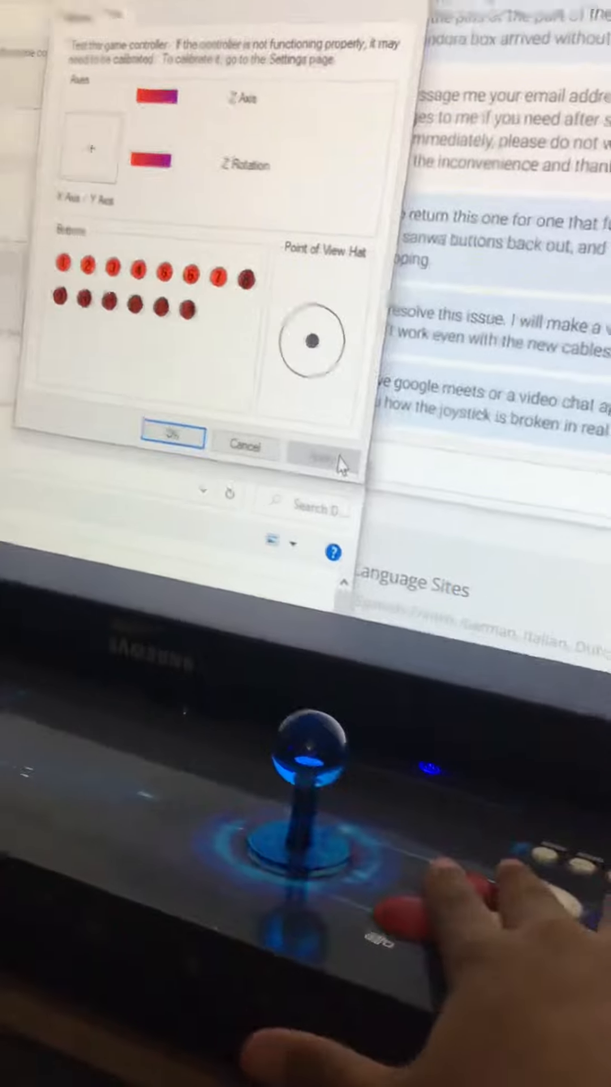